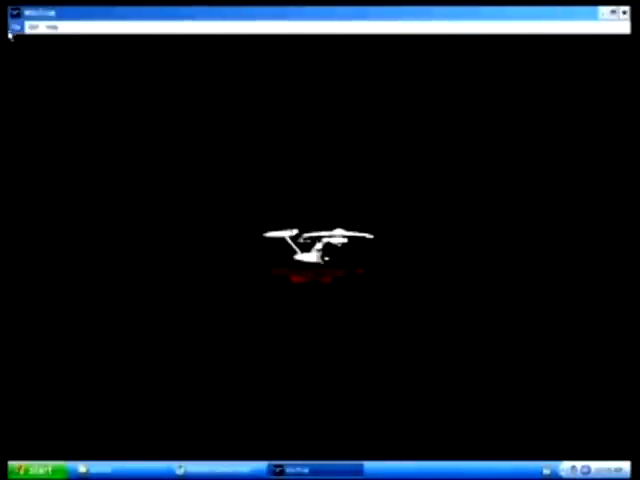
Start the game past the splash screen so the Status, Navigation, Messages and Controls windows show.
{"action": "left_click", "coordinate": [22, 22]}
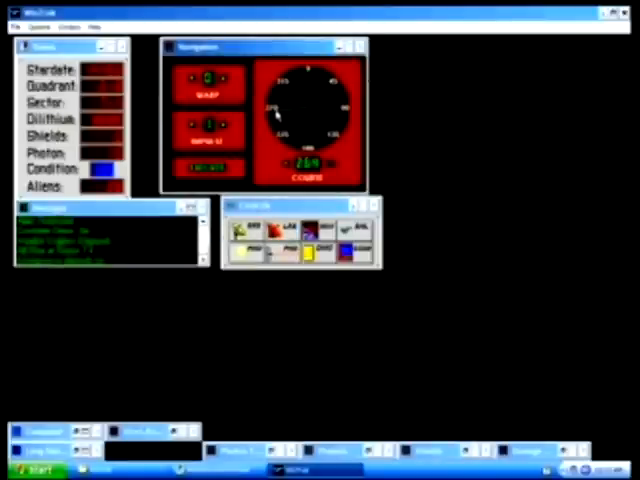
Bring up the Photon Torpedoes panel and fire a torpedo.
{"action": "left_click", "coordinate": [204, 168]}
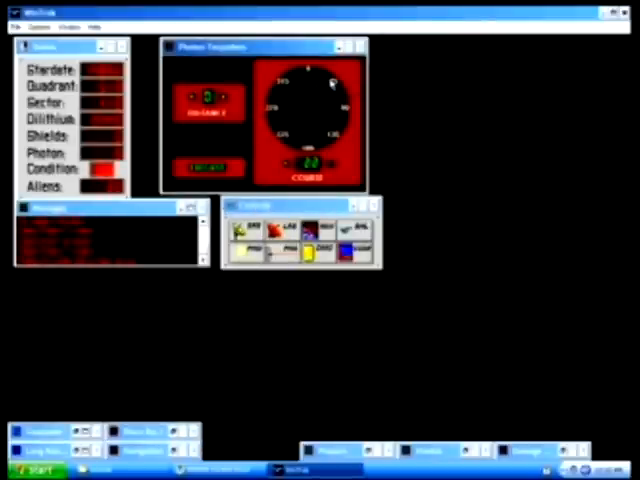
{"action": "left_click", "coordinate": [204, 168]}
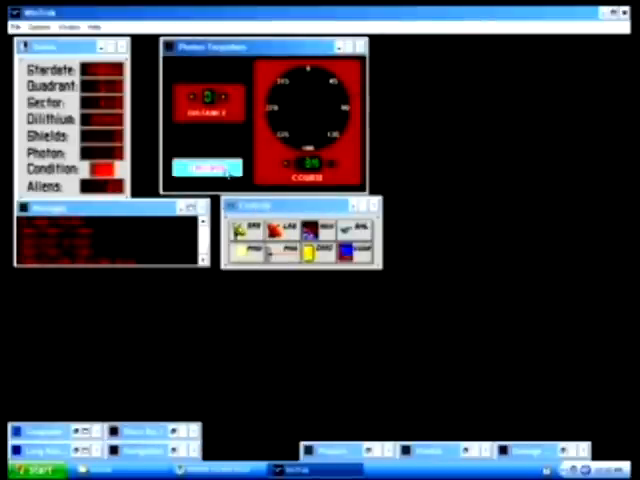